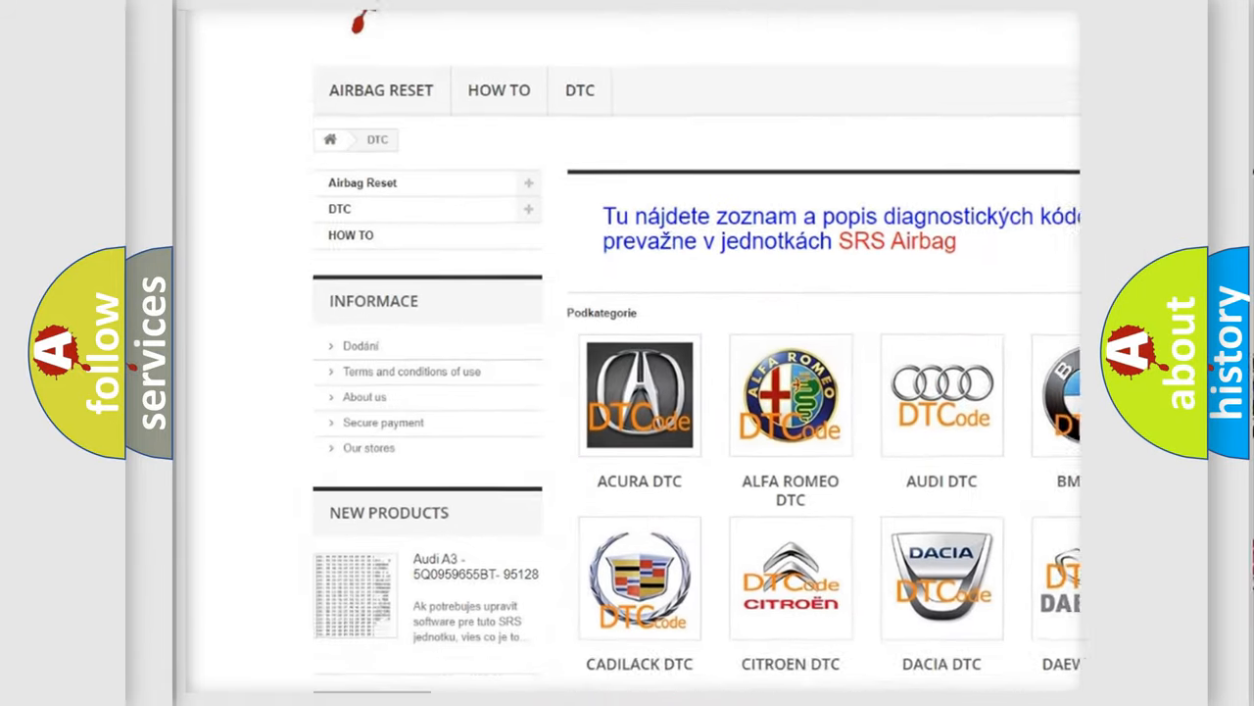
{"action": "scroll", "scroll_direction": "down", "scroll_amount": 3}
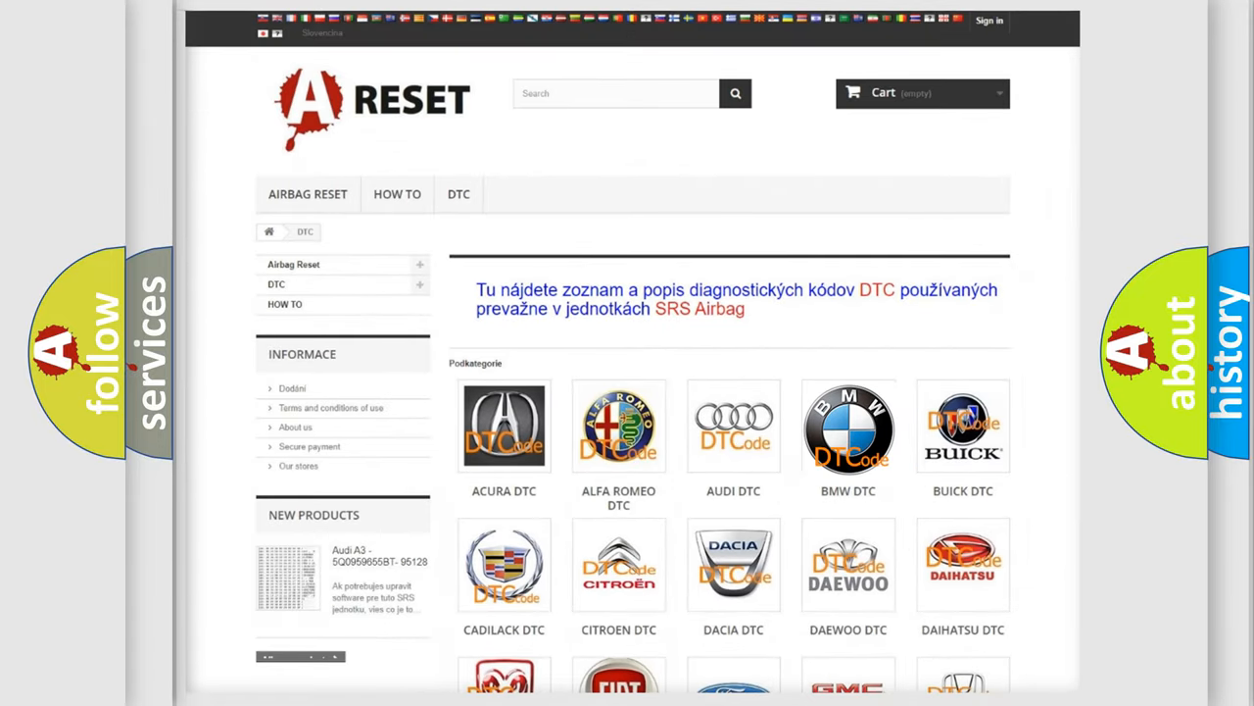
{"action": "scroll", "scroll_direction": "down", "scroll_amount": 3}
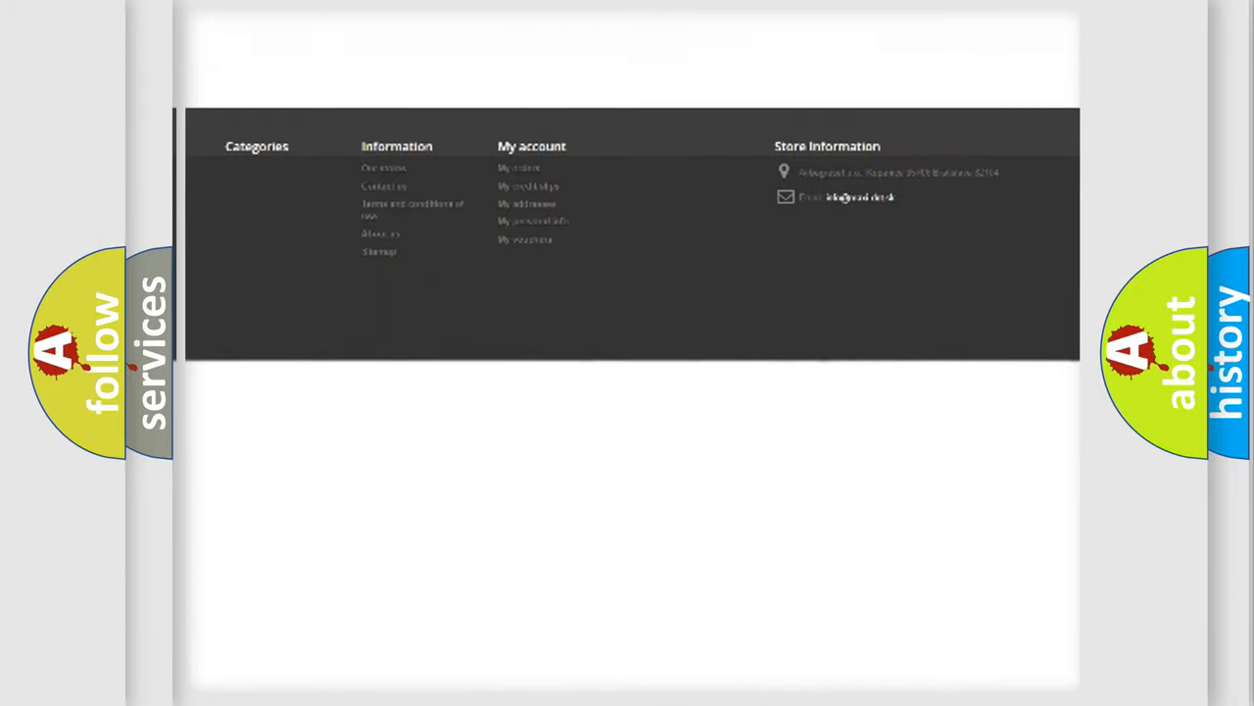
{"action": "scroll", "scroll_direction": "up", "scroll_amount": 3}
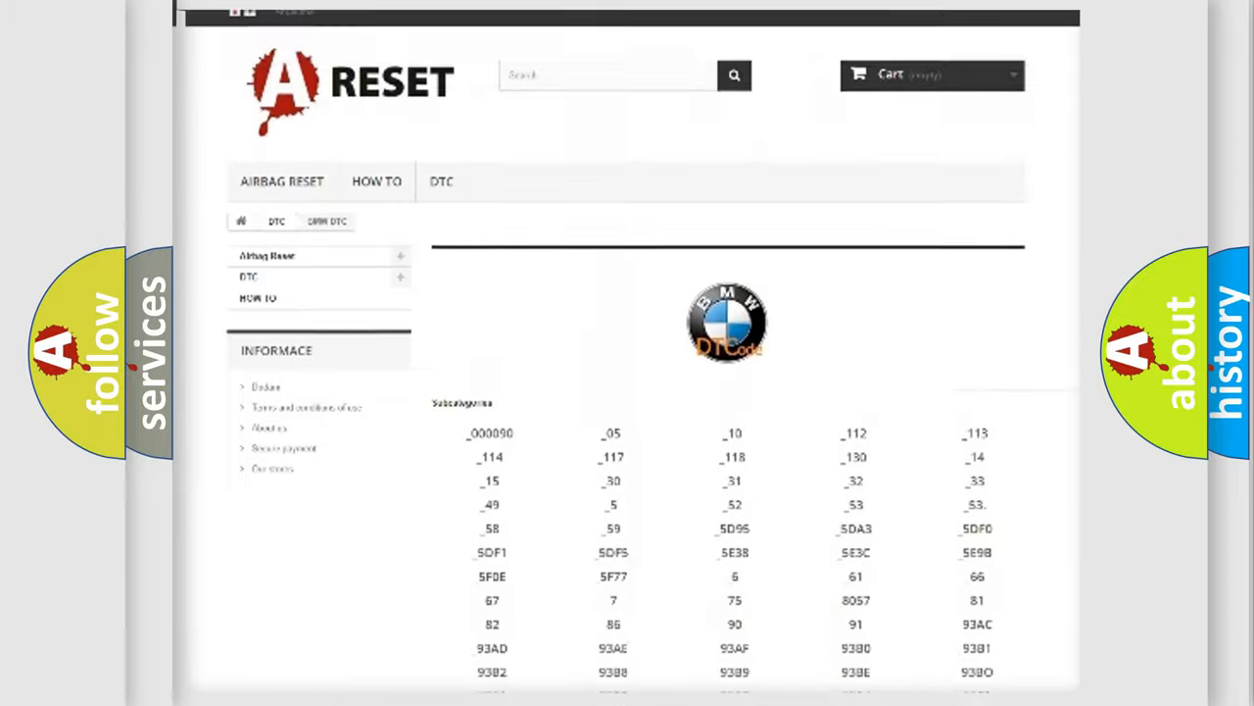